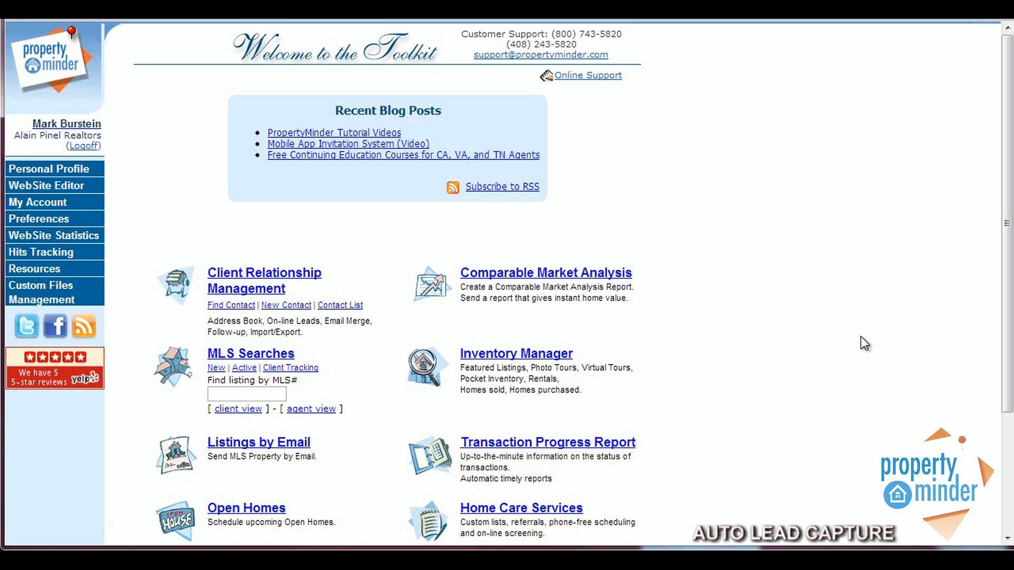
mouse_move(27, 185)
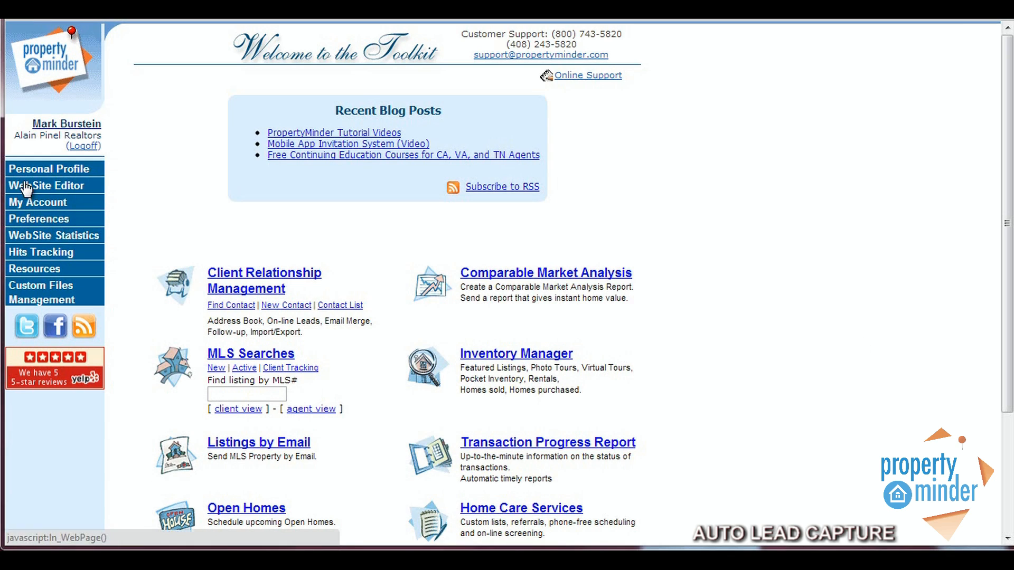
- Open WebSite Editor from the left navigation menu
left_click(47, 184)
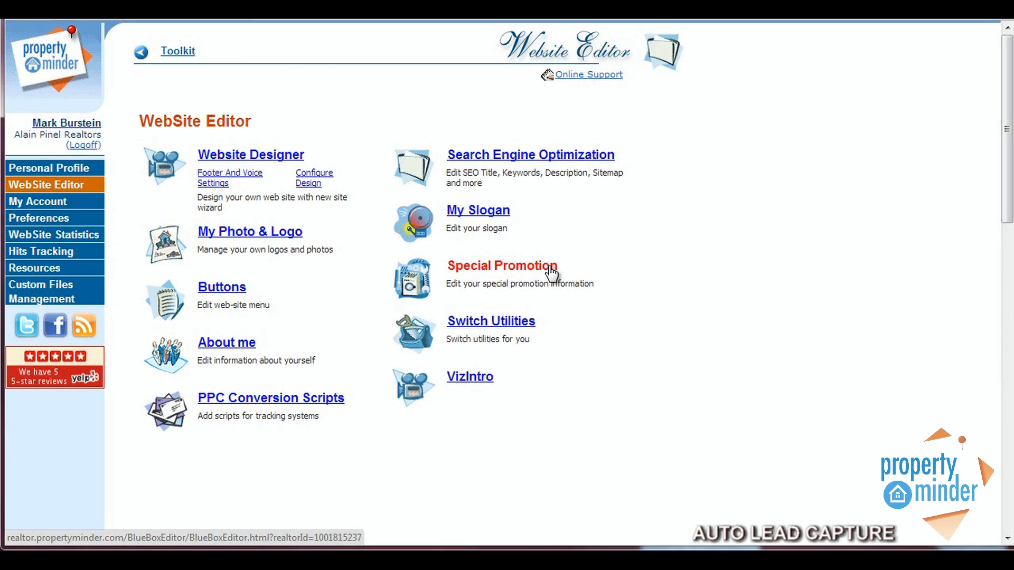
- Open Special Promotion and scroll through the lead capture form options and preview
left_click(501, 266)
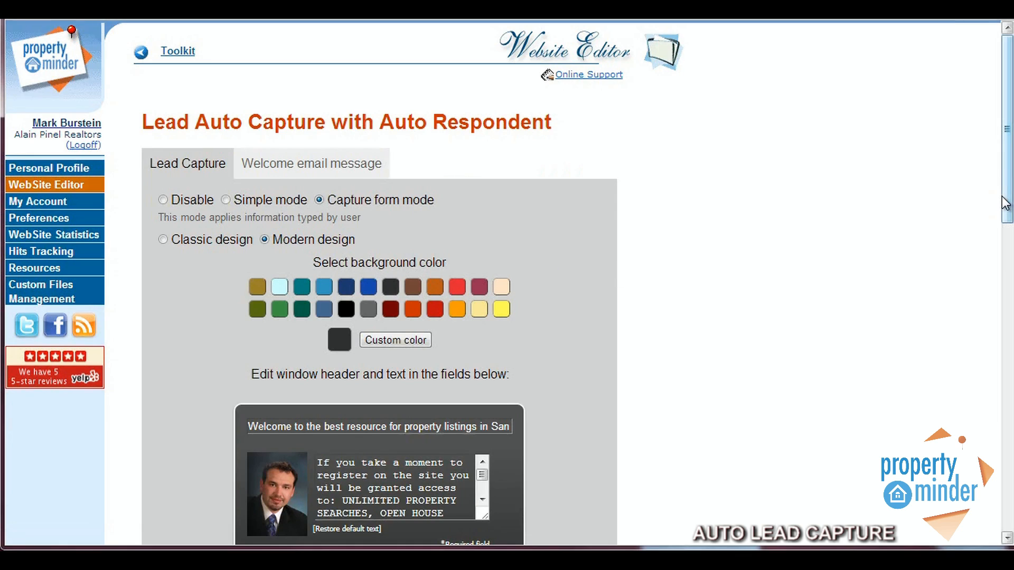
scroll("down", 3)
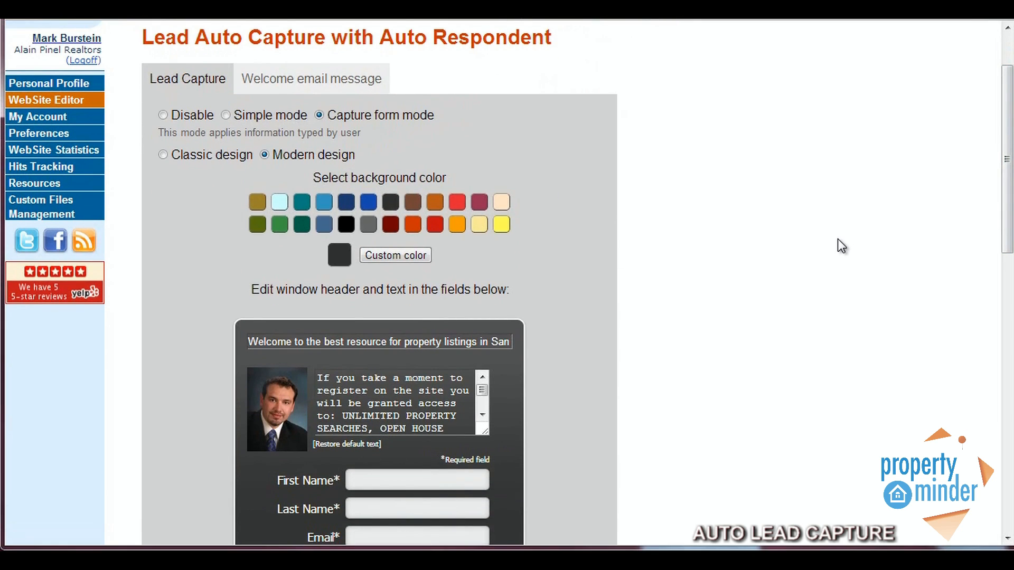
scroll("down", 3)
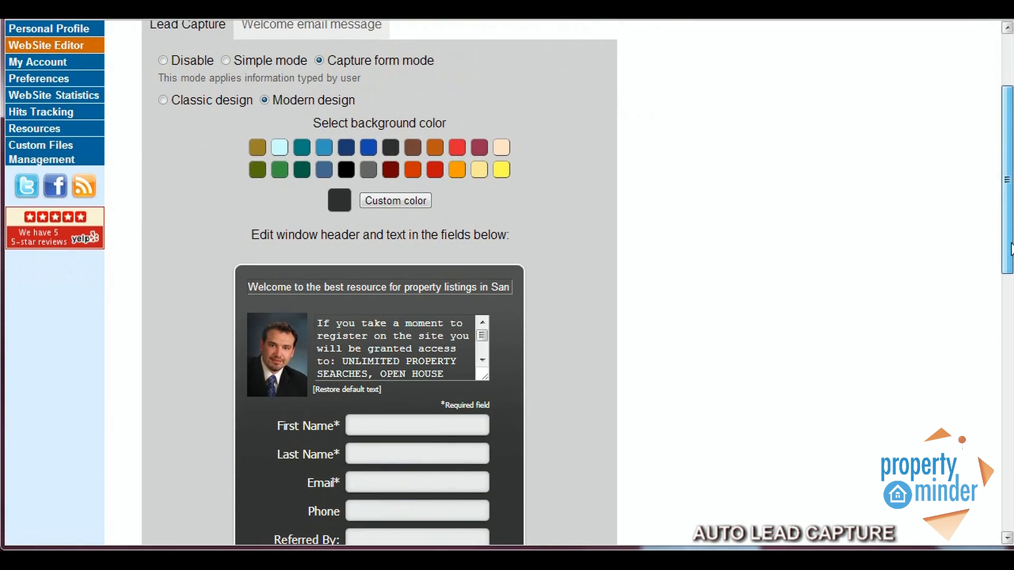
scroll("down", 3)
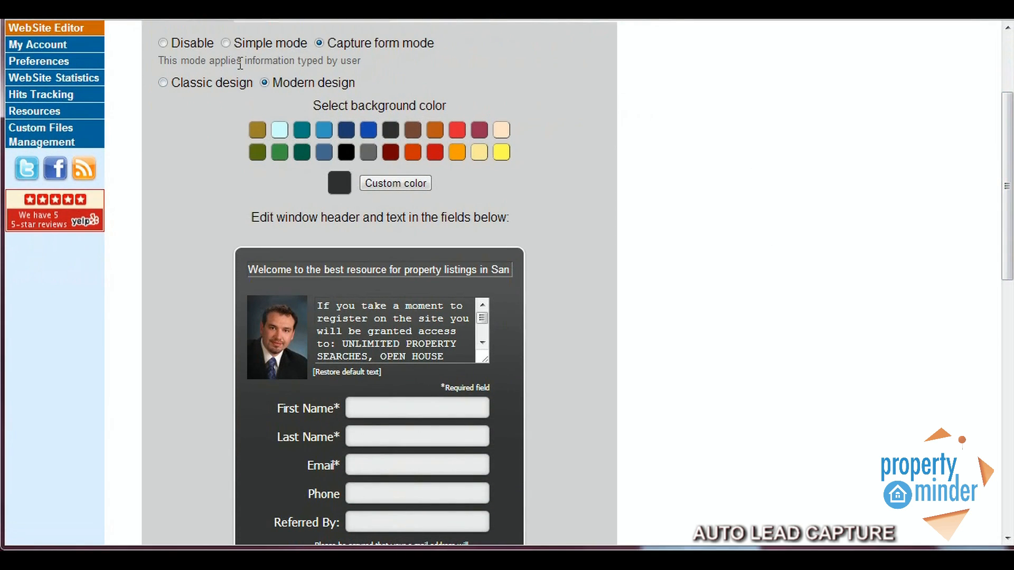
mouse_move(235, 69)
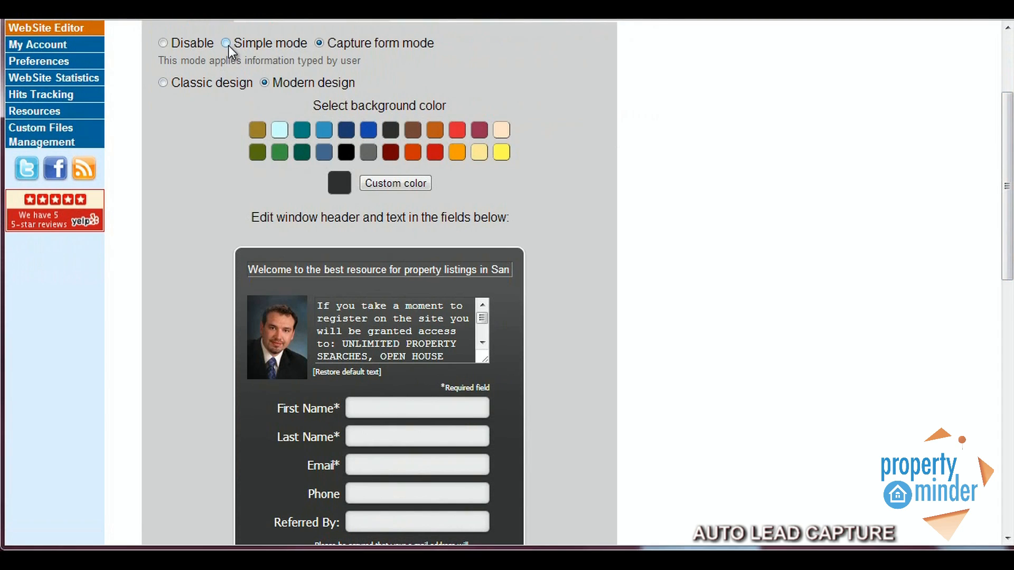
left_click(231, 43)
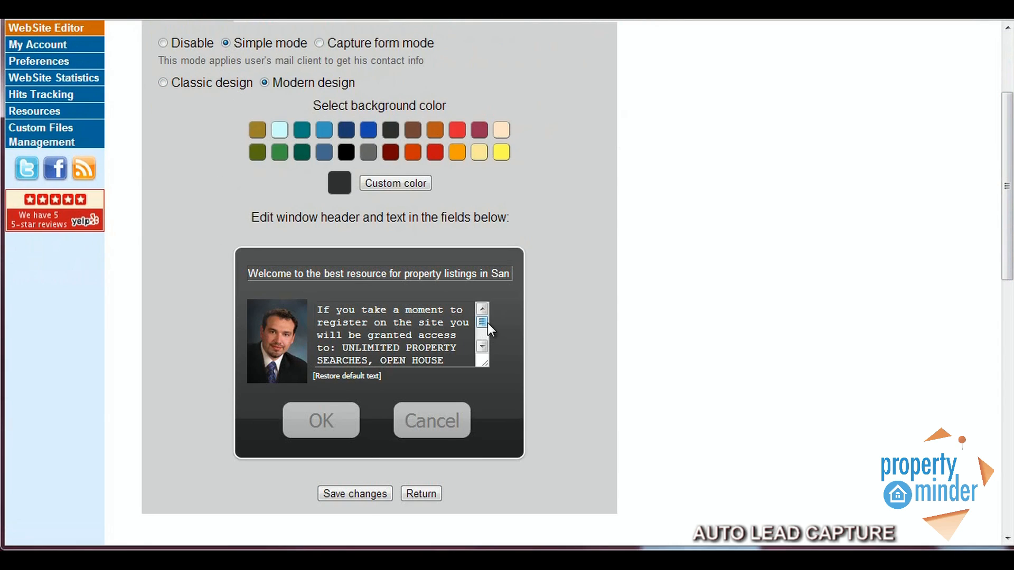
left_click(482, 347)
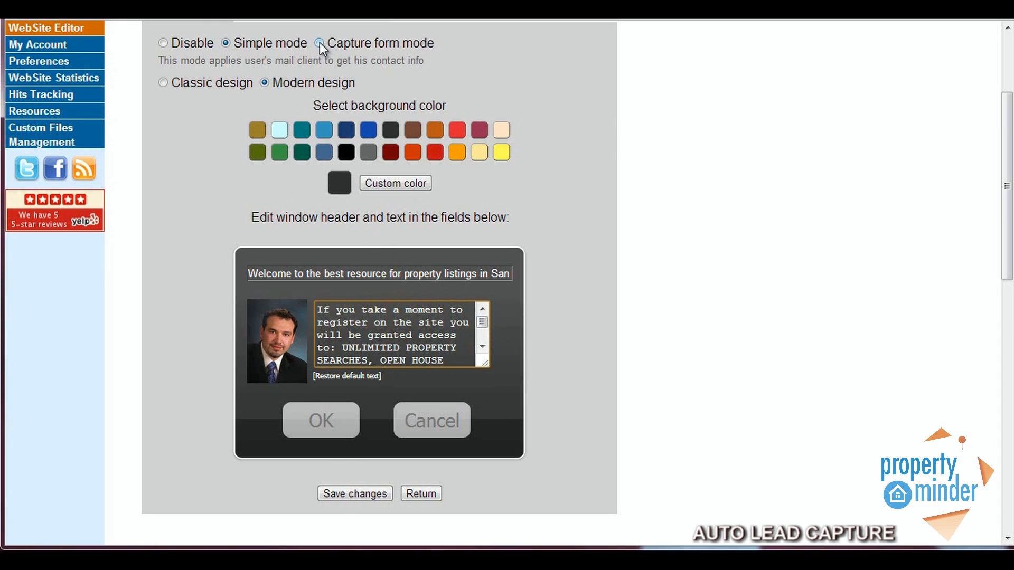
left_click(321, 43)
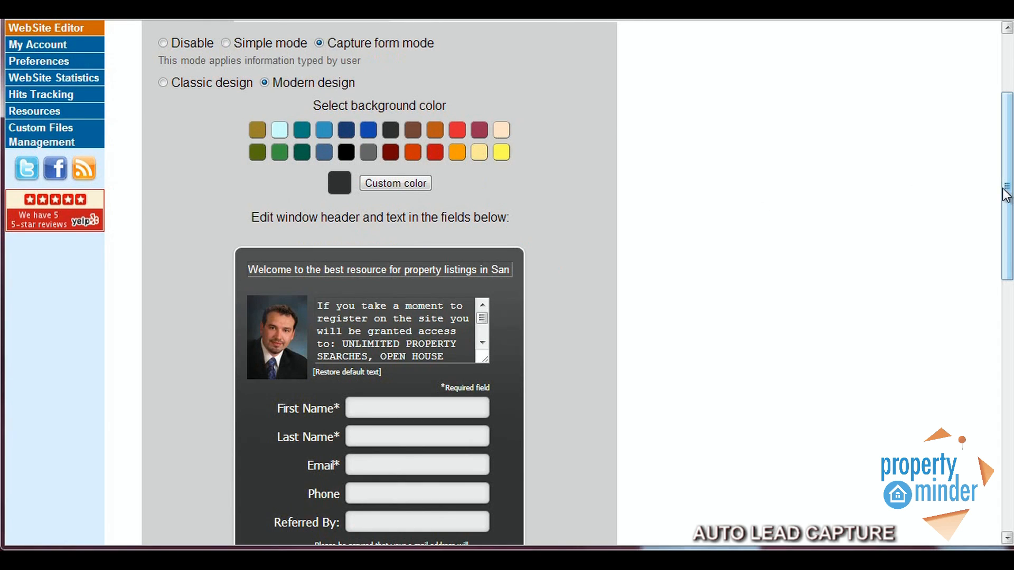
scroll("down", 3)
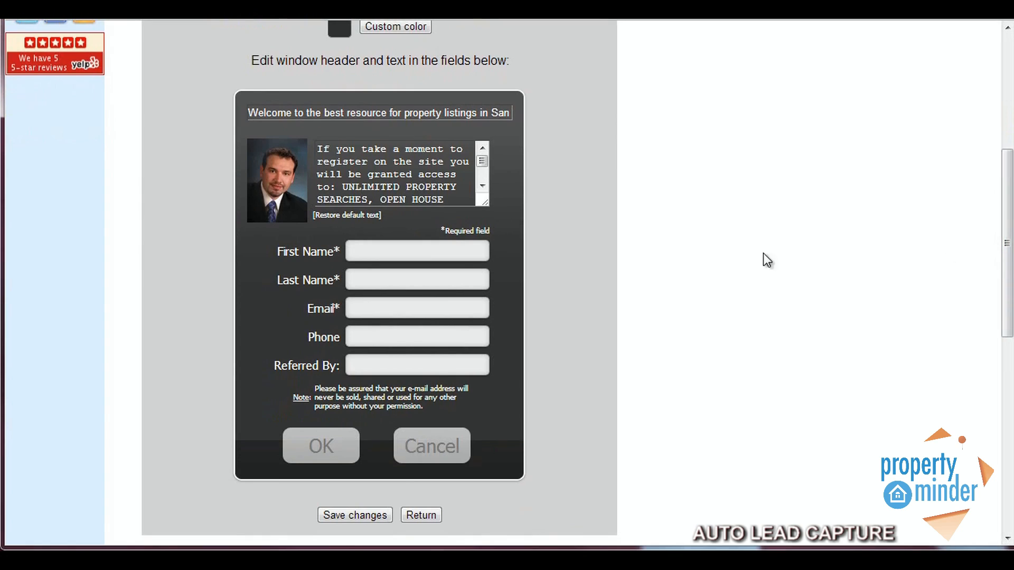
mouse_move(708, 262)
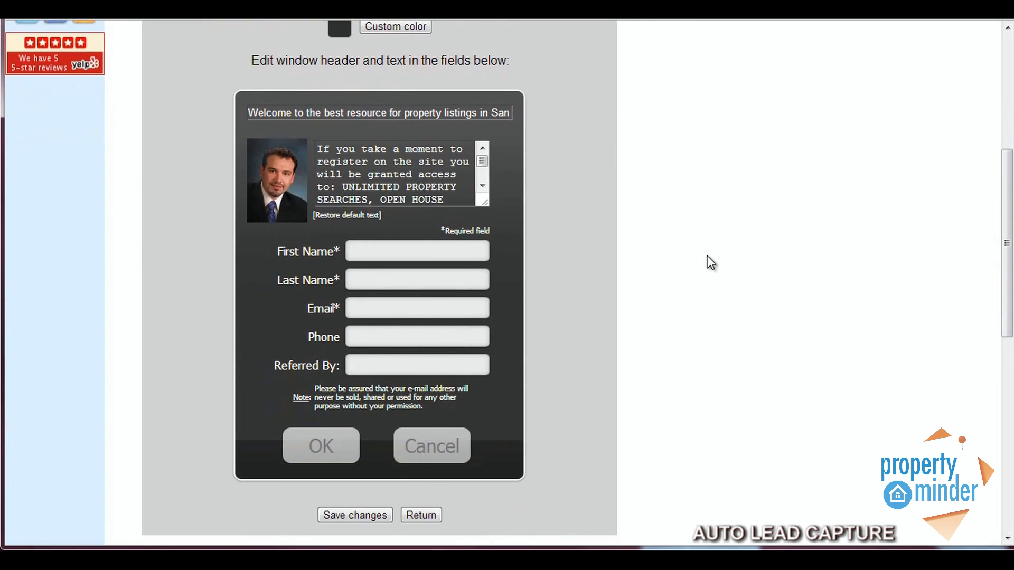
mouse_move(627, 249)
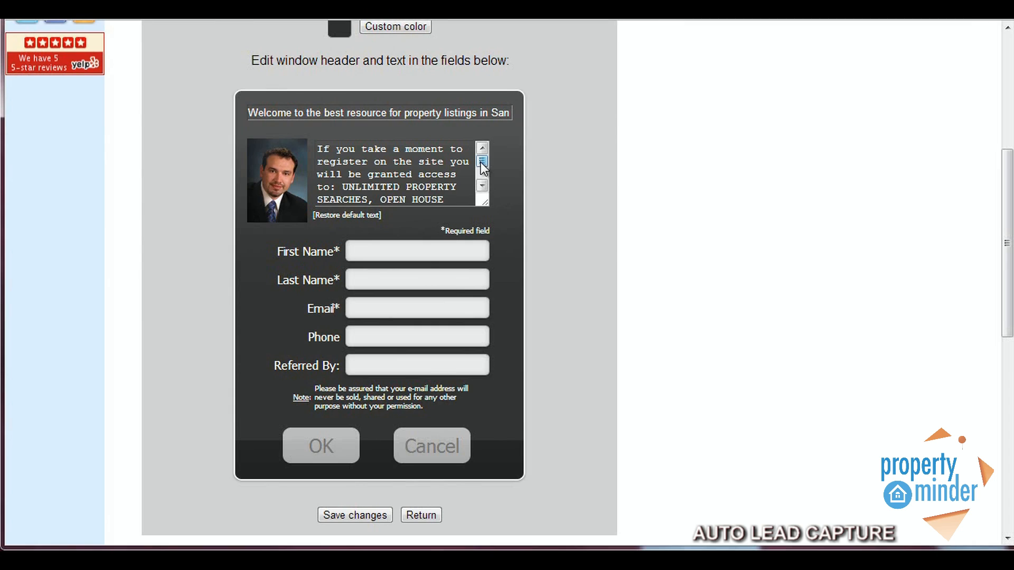
scroll("up", 3)
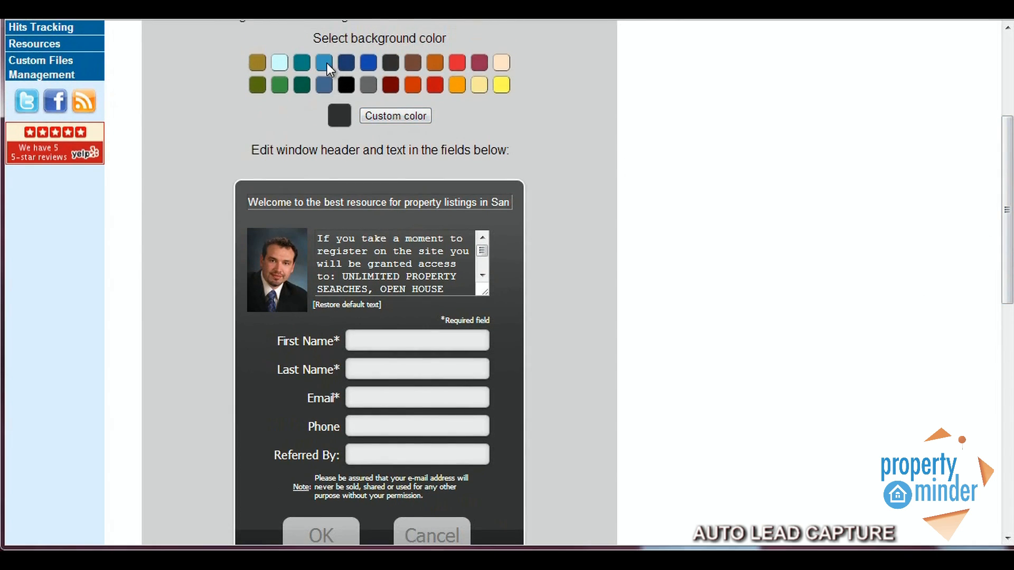
- Try a blue background, then set the registration form background to red
left_click(368, 65)
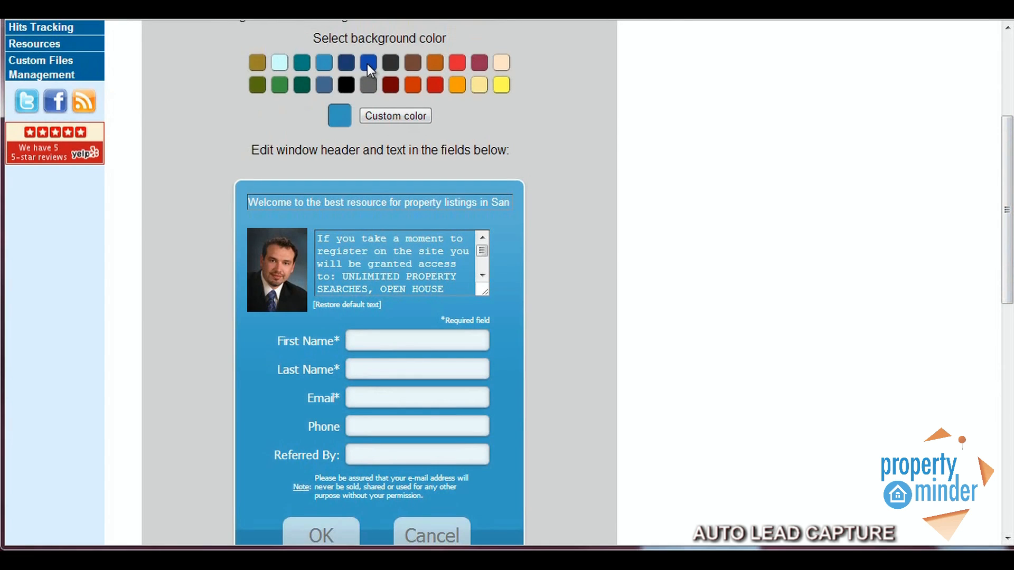
left_click(367, 63)
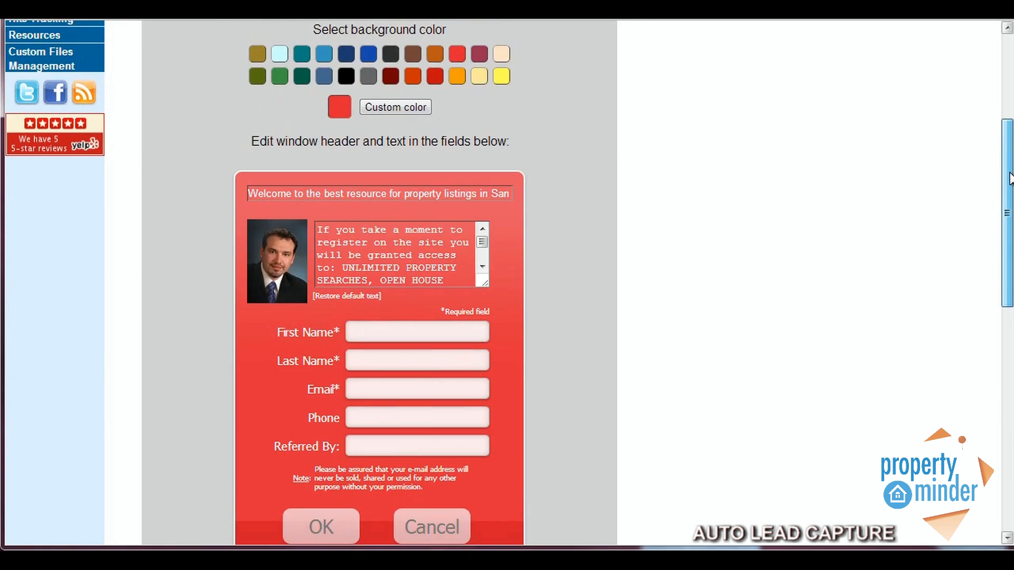
scroll("down", 3)
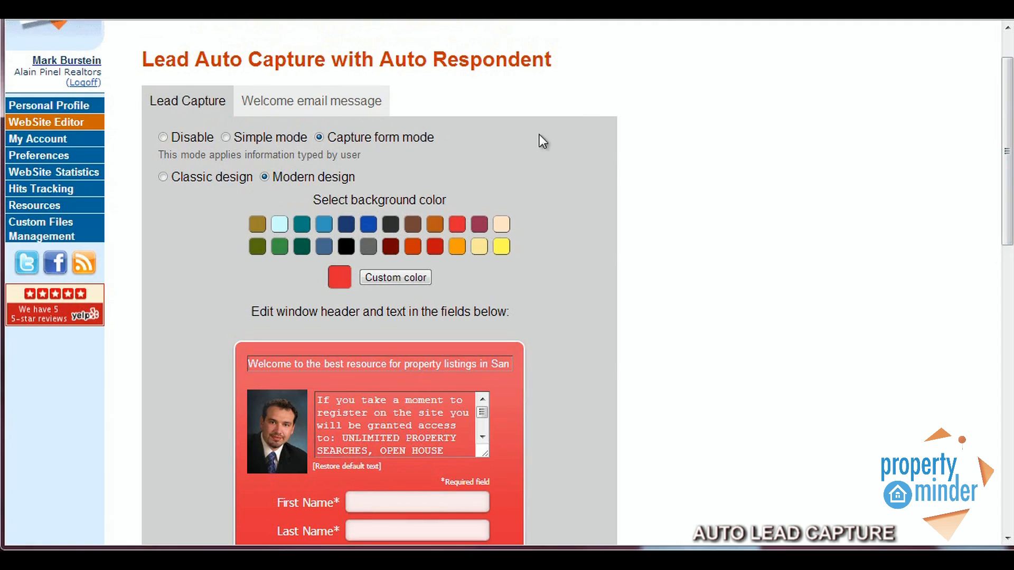
- Show the Welcome email message tab with its subject and body fields
left_click(312, 100)
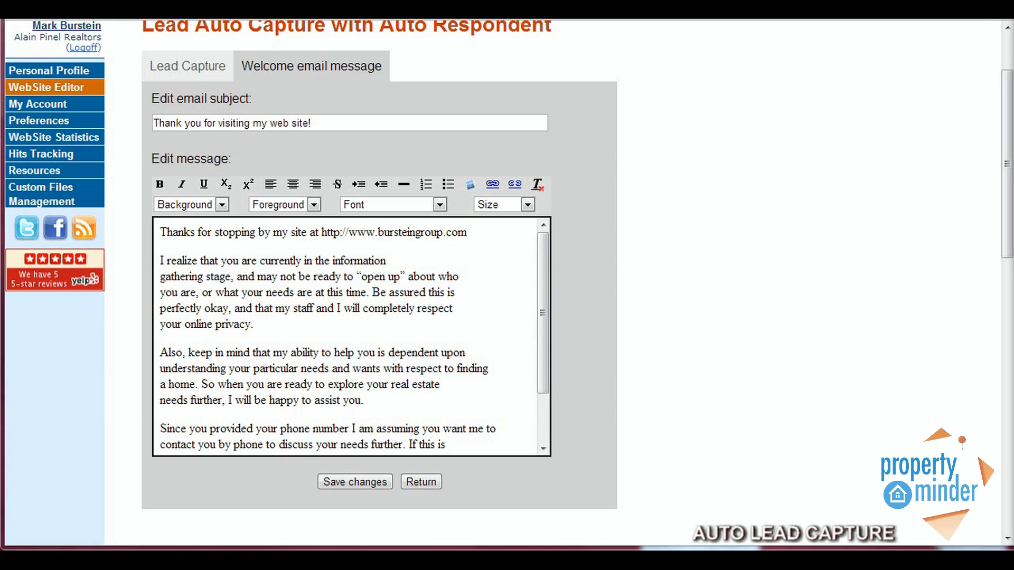
mouse_move(696, 275)
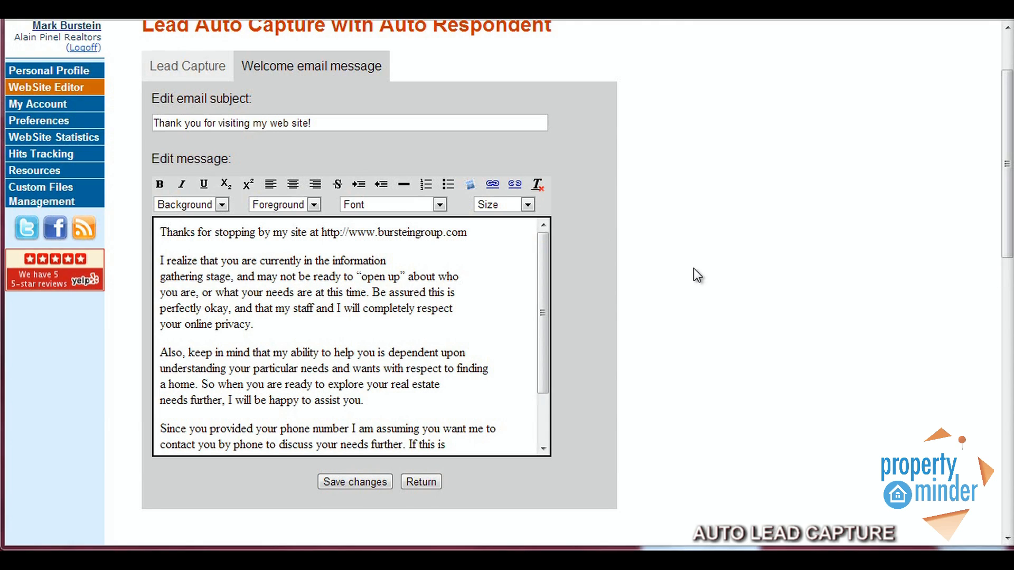
mouse_move(421, 482)
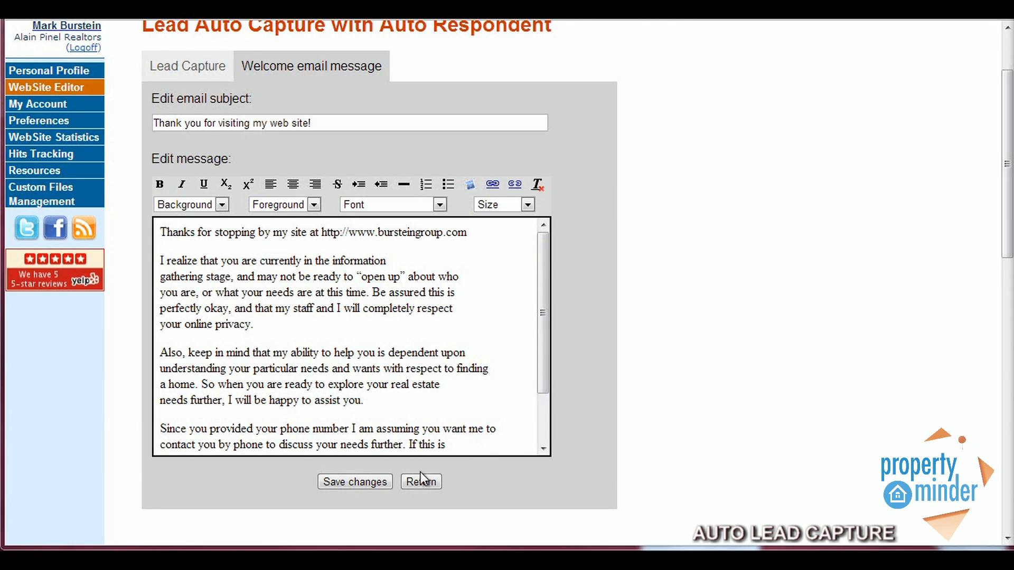